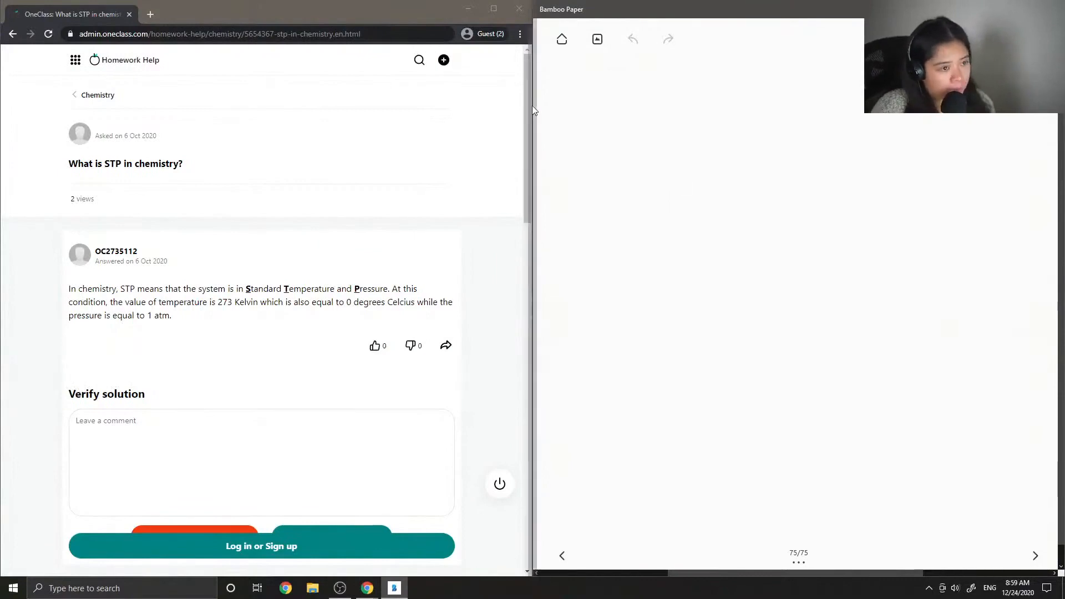
- Handwrite "3.)" then "STP →" and begin the word Standard
drag(560, 92, 591, 115)
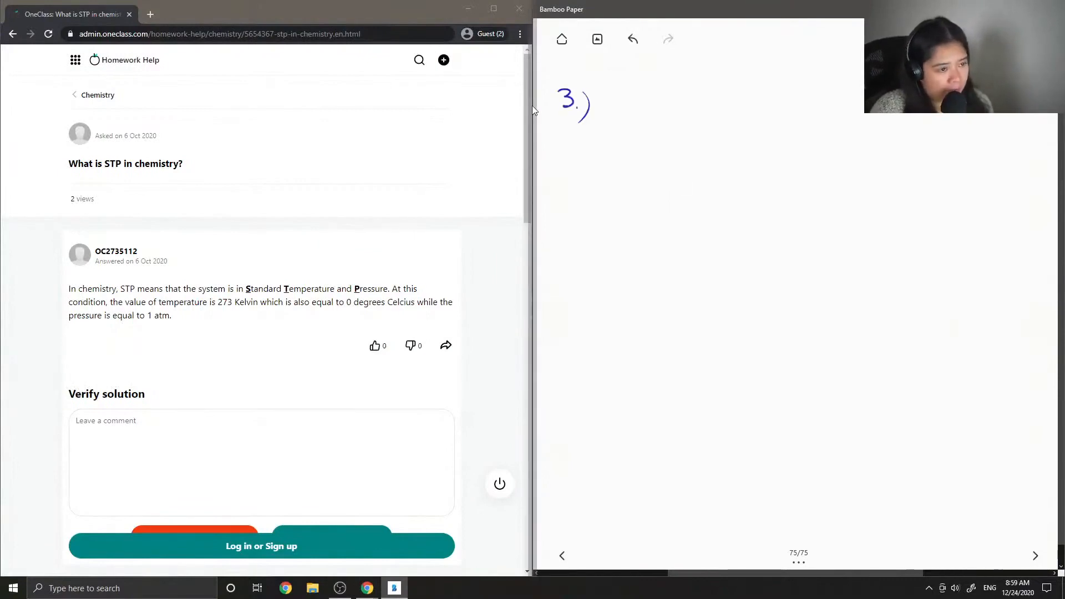
drag(564, 173, 577, 197)
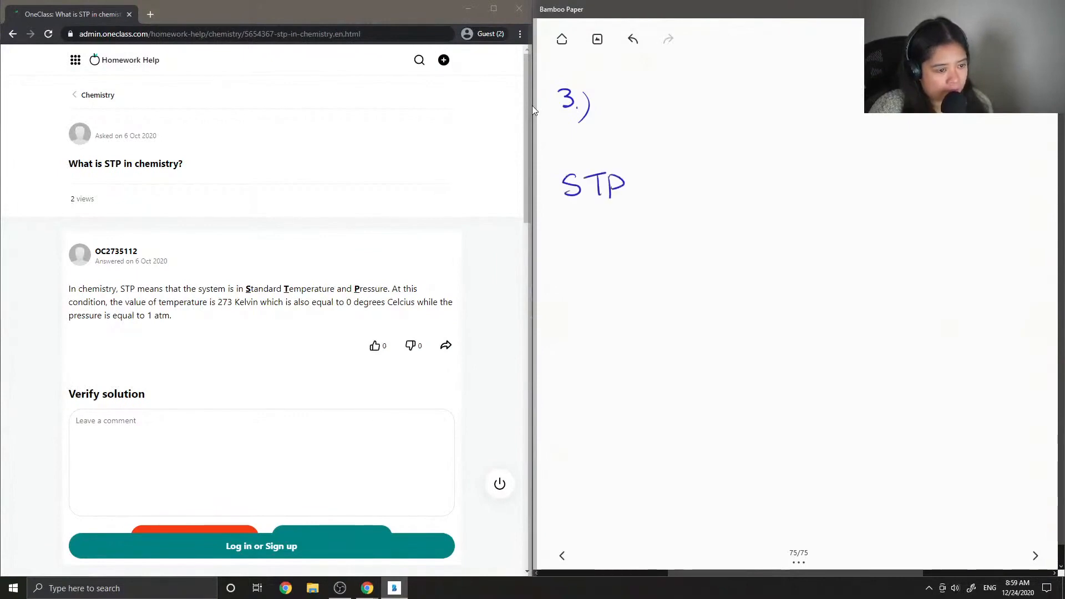
drag(628, 186, 655, 185)
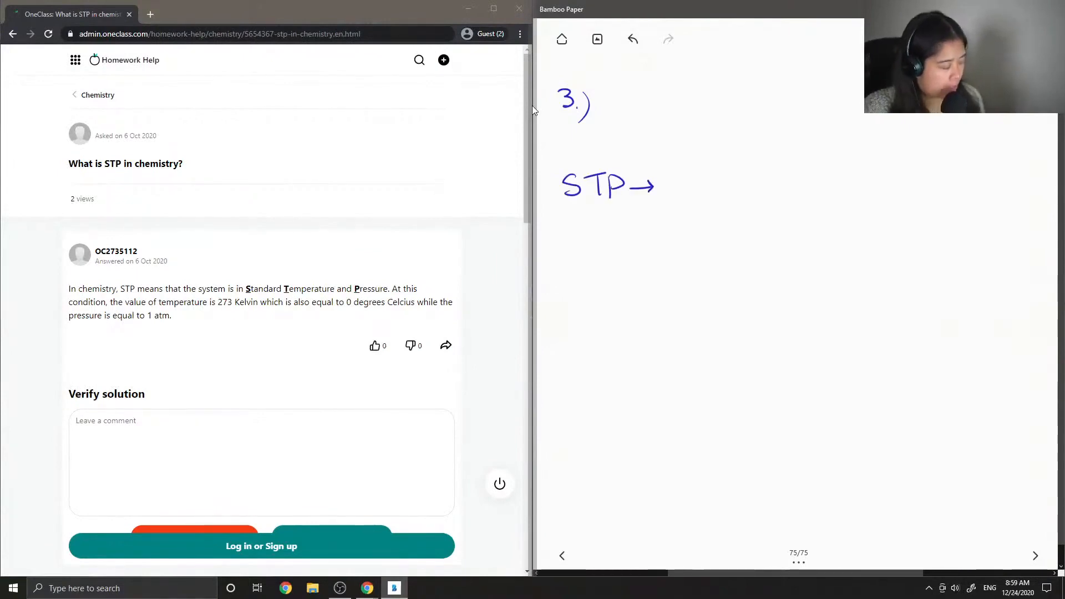
drag(669, 183, 679, 193)
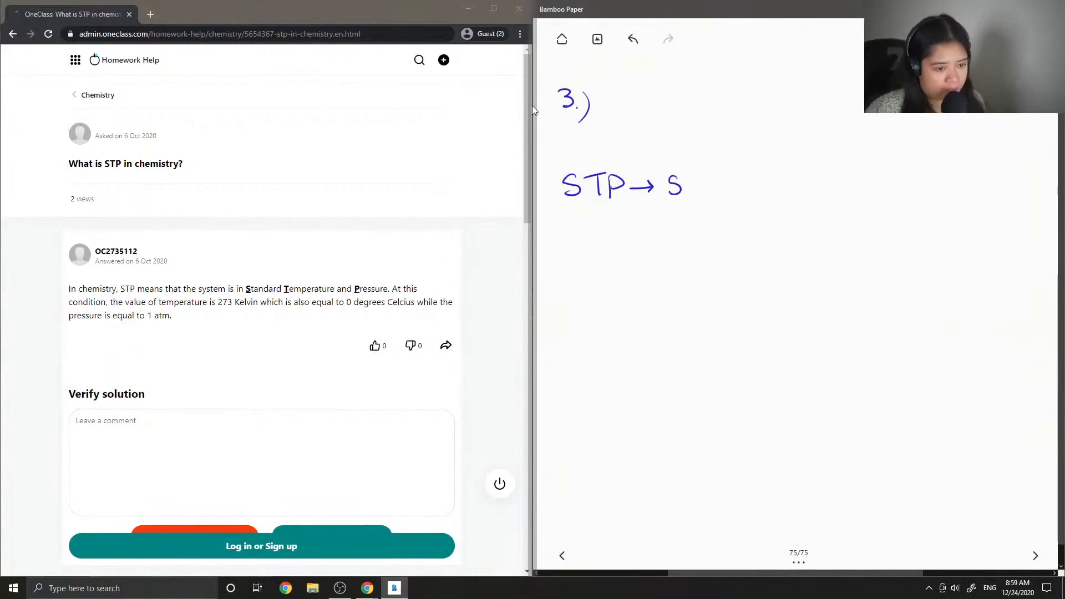
drag(679, 187, 720, 186)
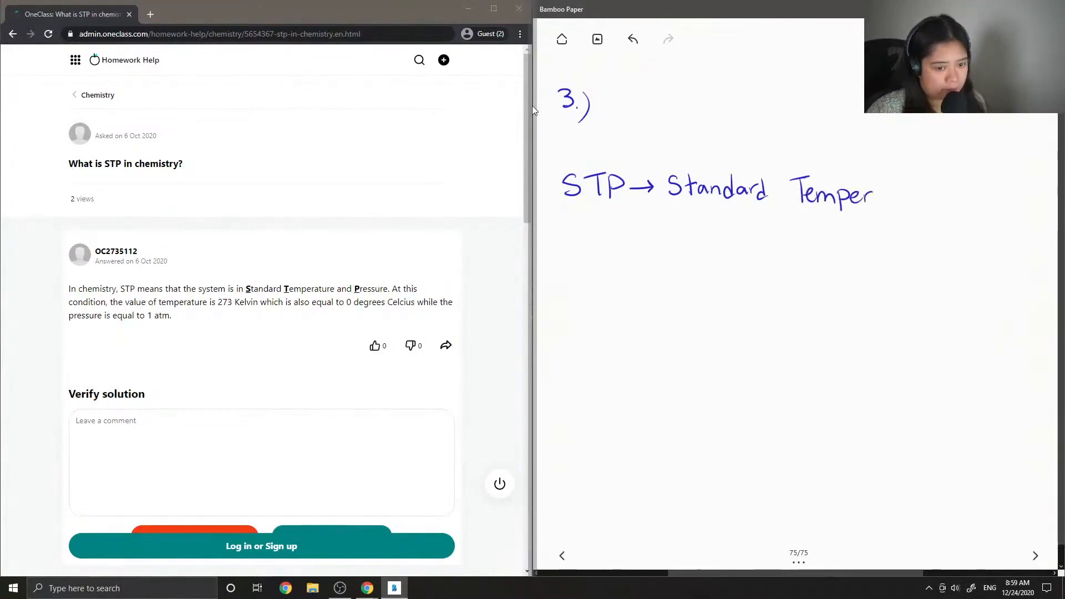
- Finish writing Temperature and start "and Pressure" on the second line
drag(876, 196, 924, 195)
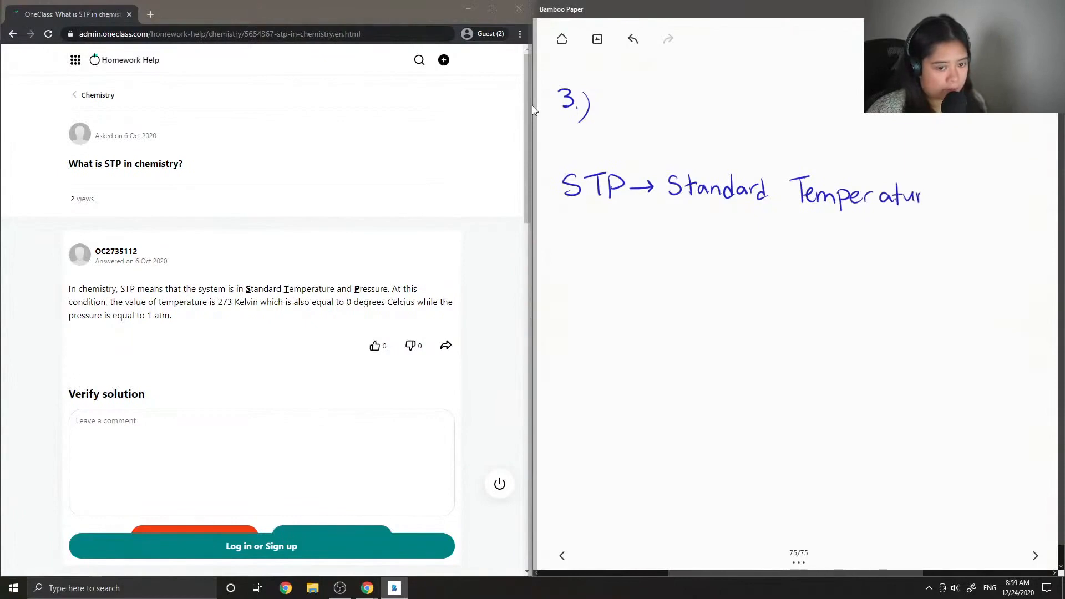
drag(924, 201, 624, 228)
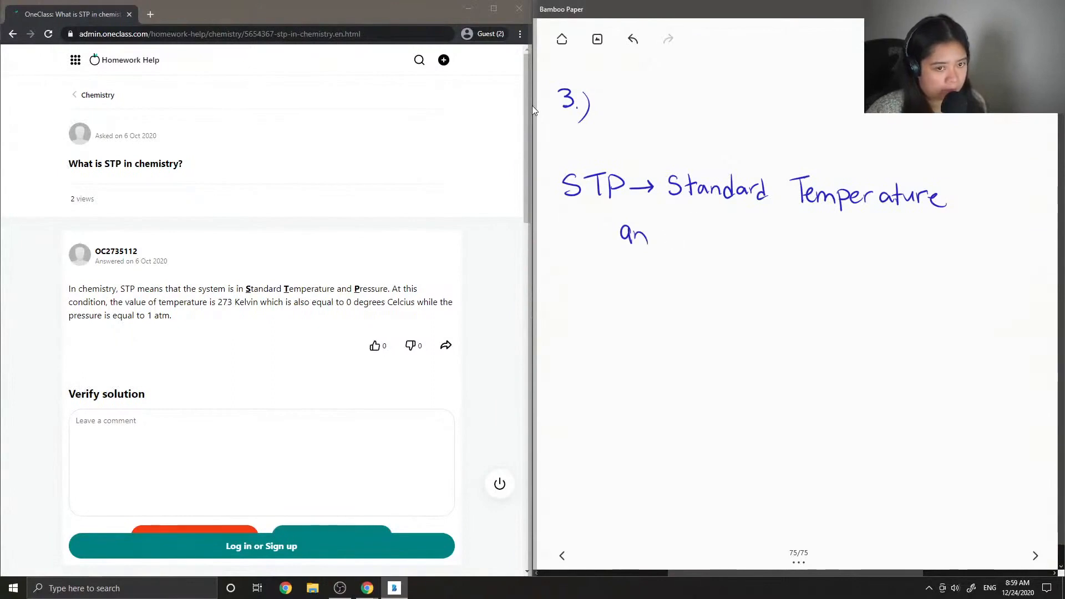
drag(638, 234, 730, 234)
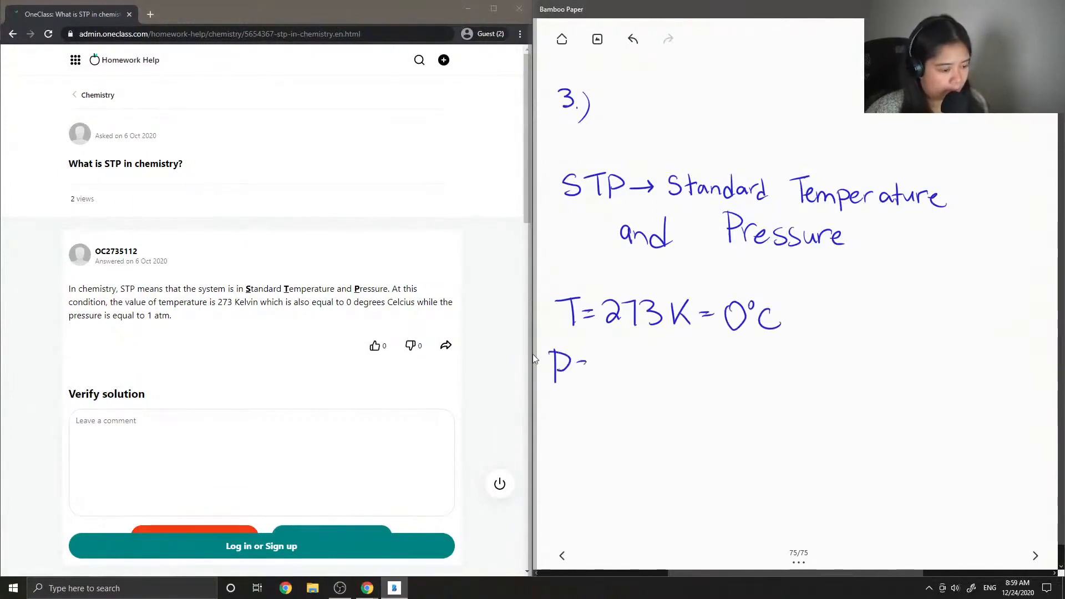
- Handwrite the pressure line P = 1 atm = 101.325 kPa beneath the temperature
drag(588, 364, 612, 363)
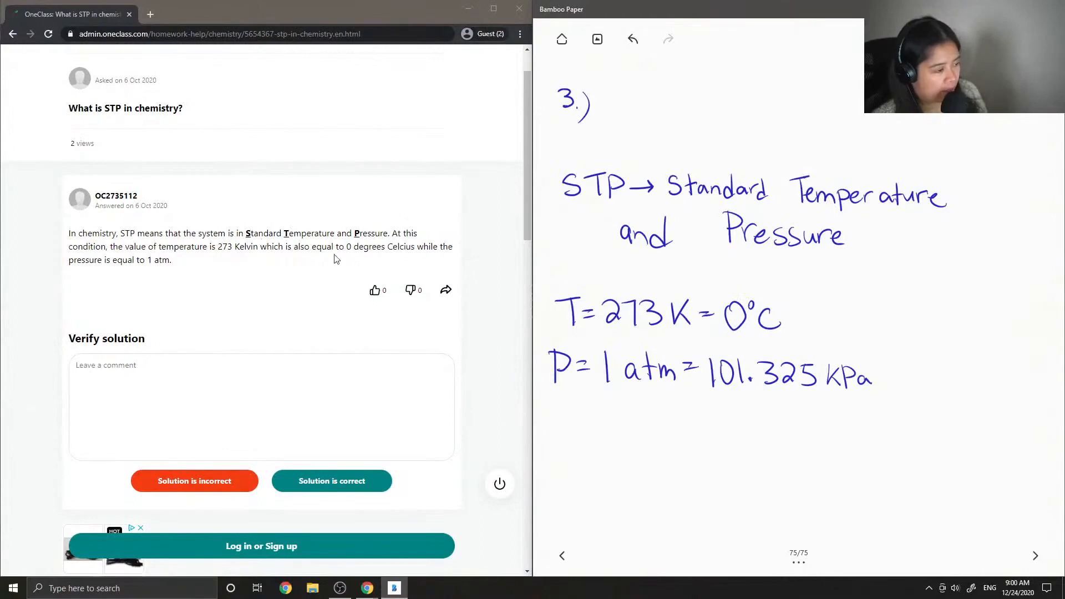
mouse_move(175, 274)
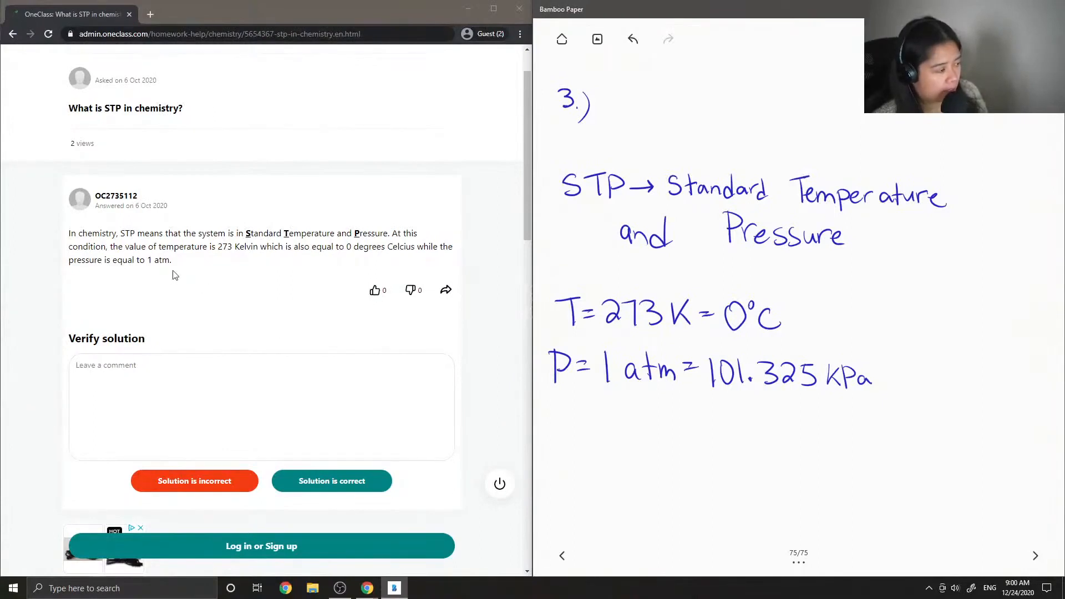
- Scroll the OneClass answer page down to the Verify solution section
scroll(down, 3)
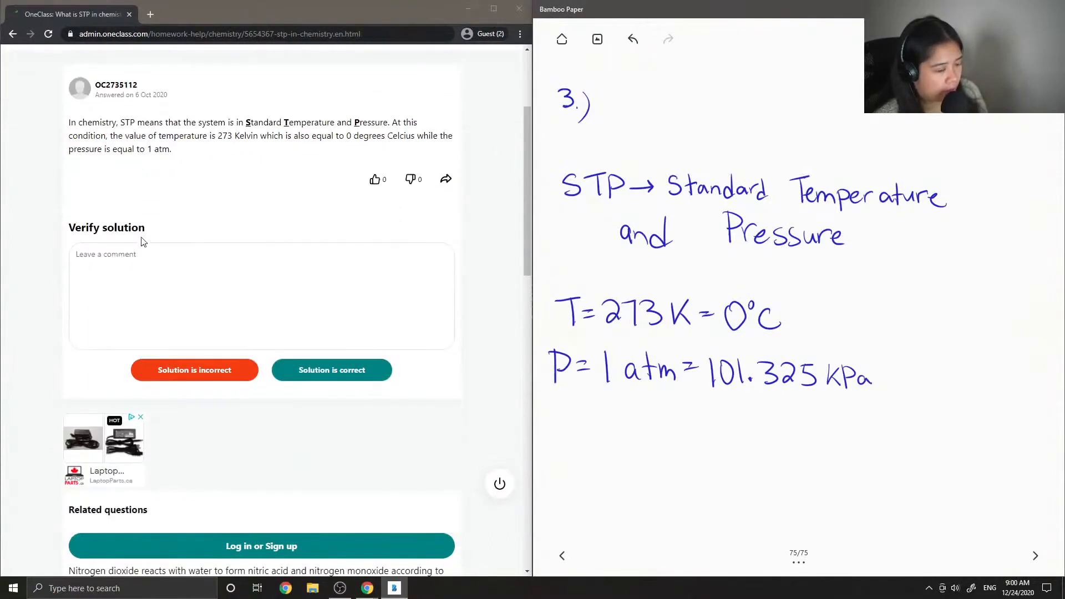
- Comment "This solution is correct!" and mark the STP answer as correct
click(206, 285)
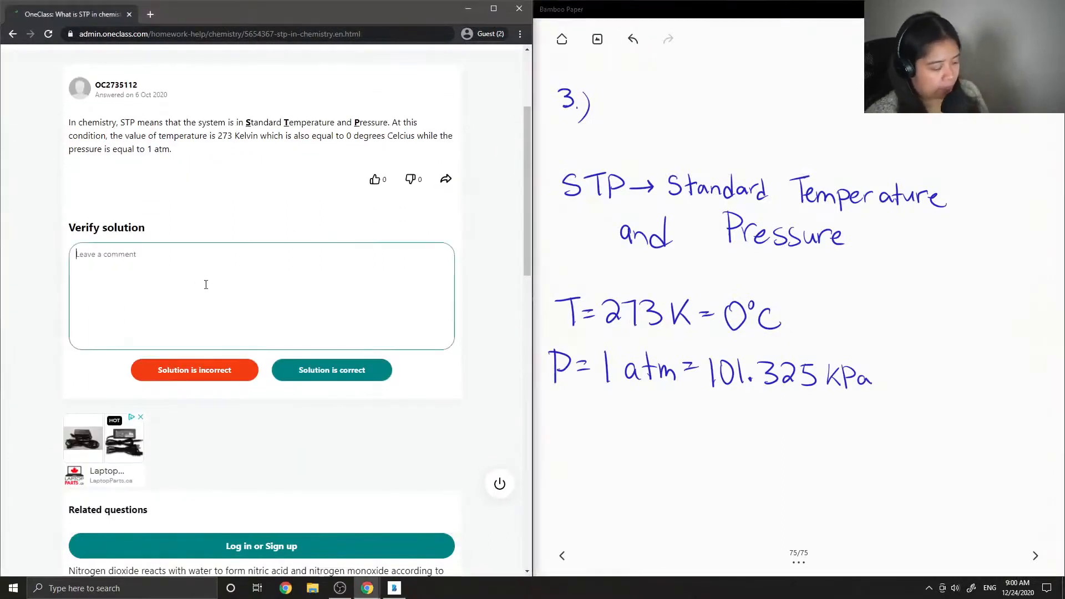
text(This)
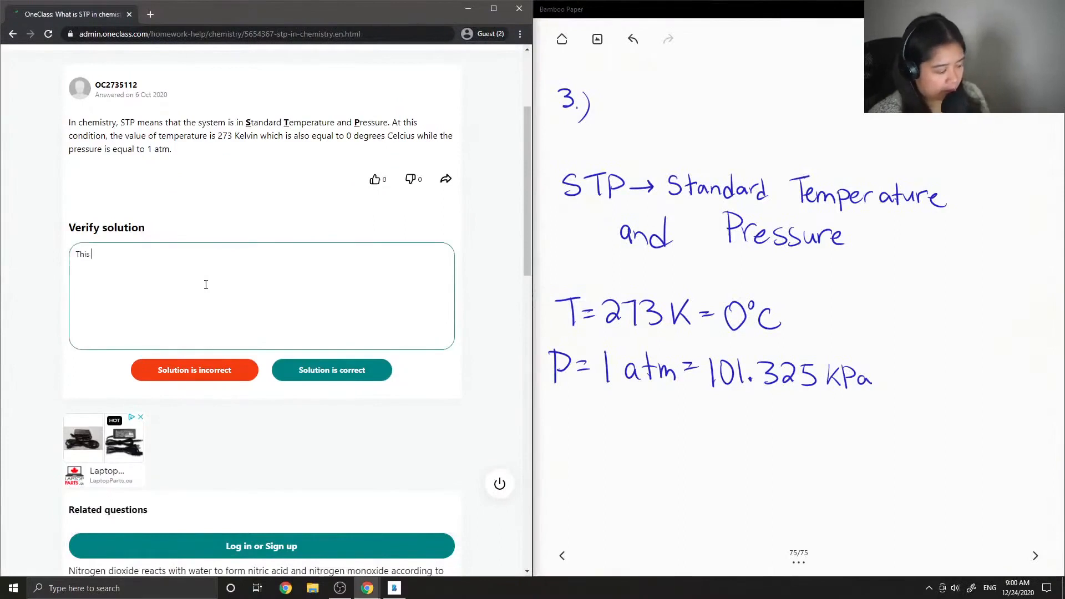
text(solution is c)
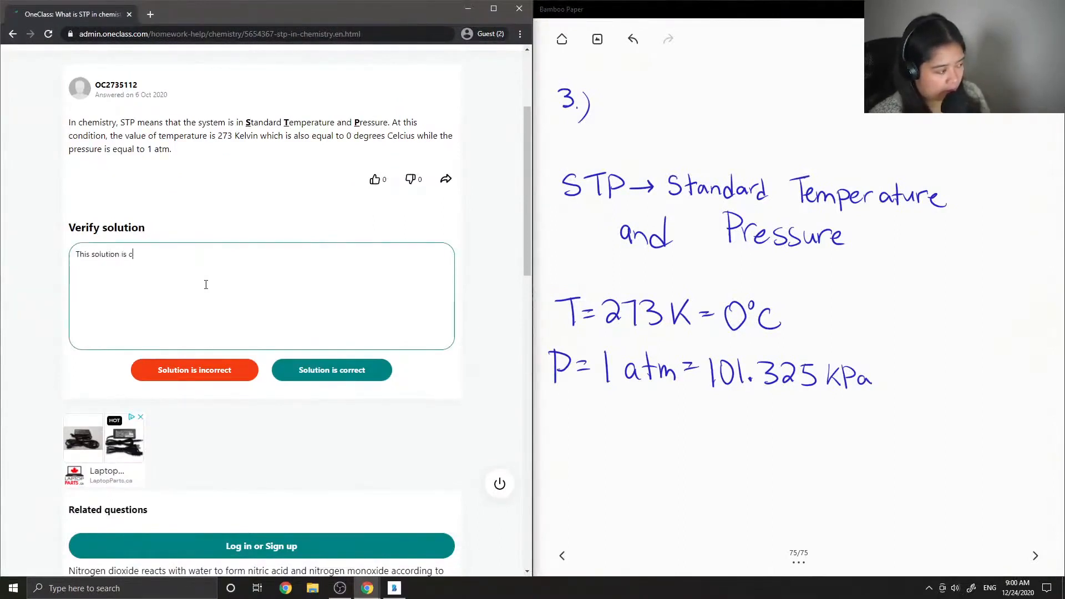
text(orrect@)
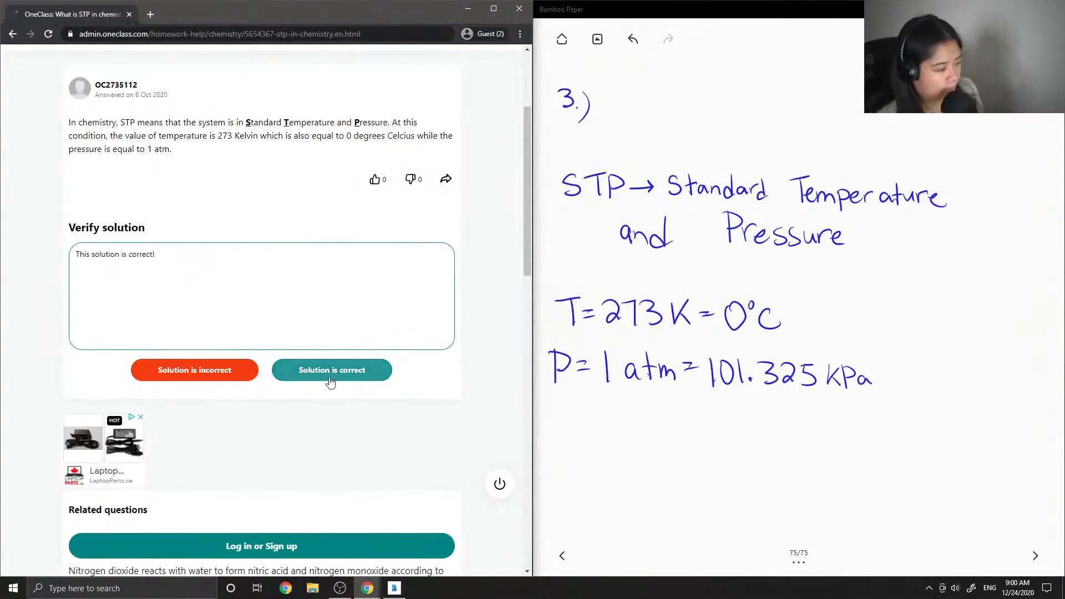
click(332, 370)
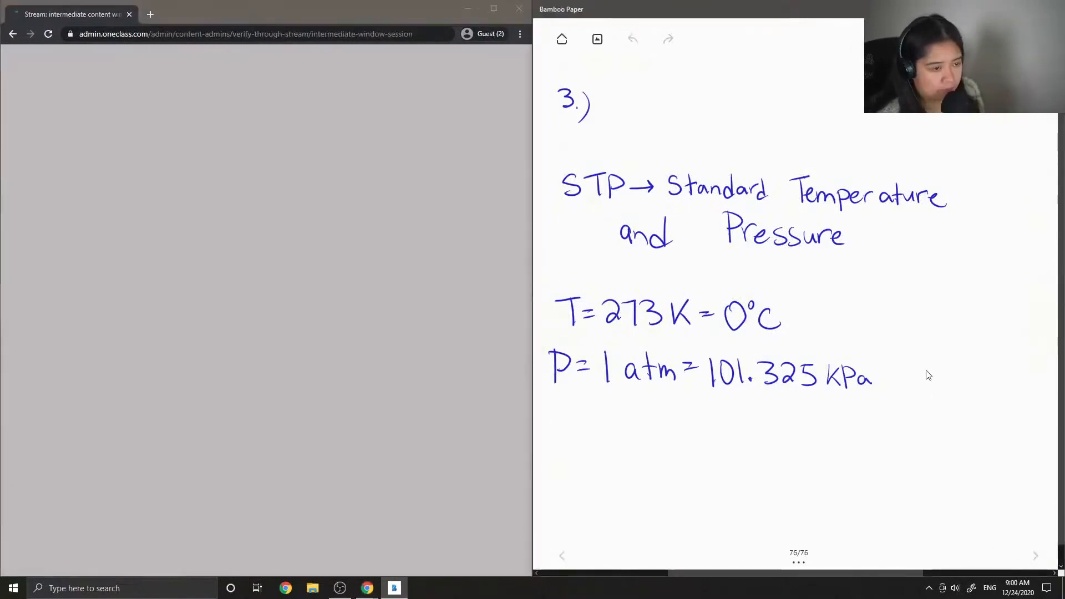